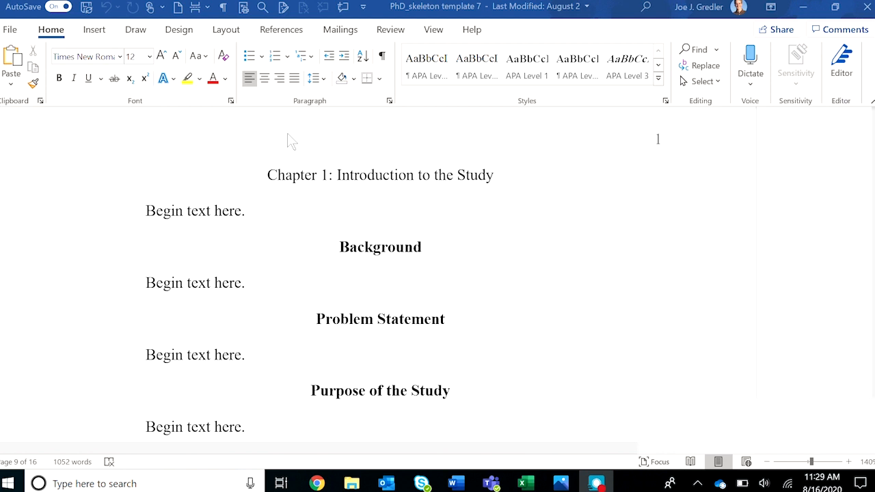
# Scroll down to the List of Figures page and show the Styles pane with the APA Level styles
pyautogui.scroll(-3)
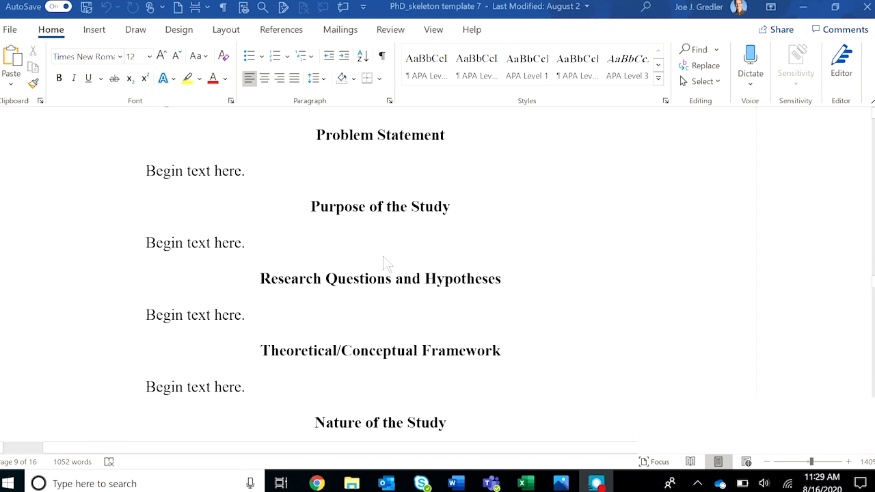
pyautogui.scroll(-3)
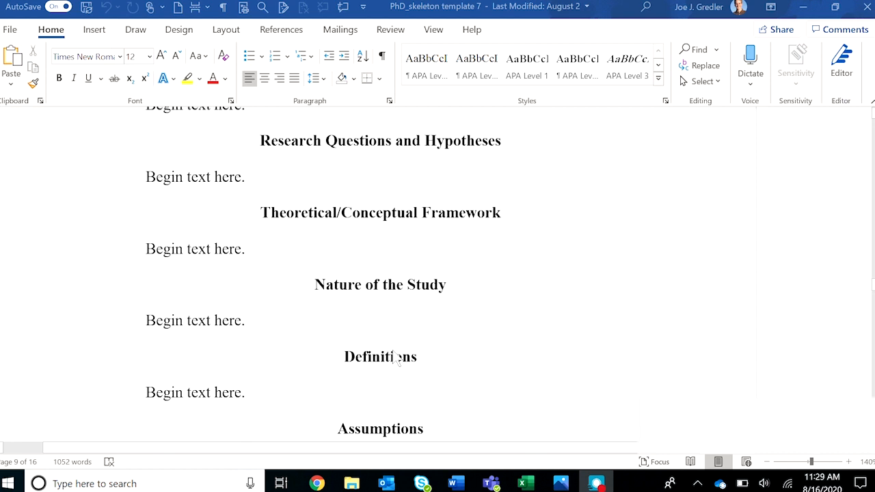
pyautogui.scroll(-3)
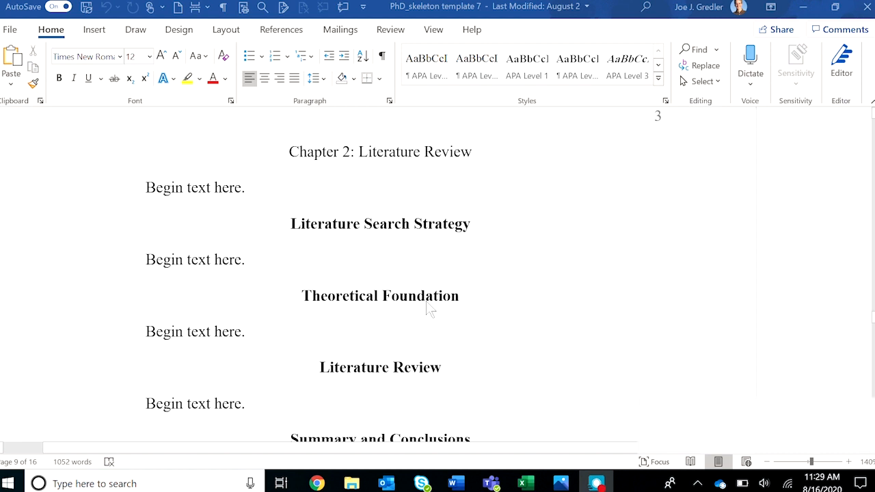
pyautogui.scroll(-3)
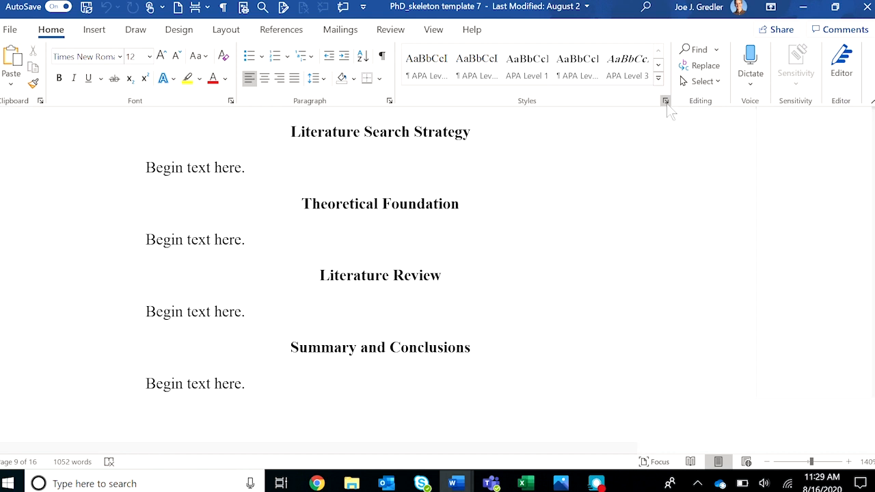
pyautogui.click(664, 102)
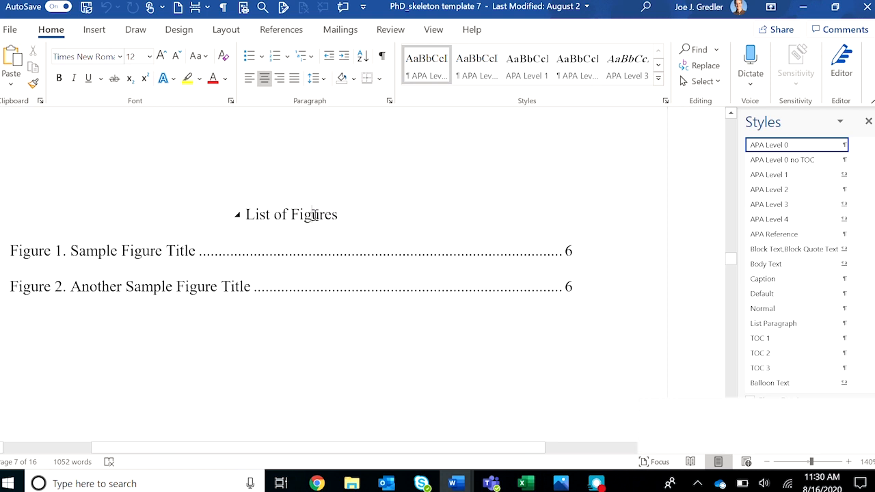
pyautogui.scroll(-3)
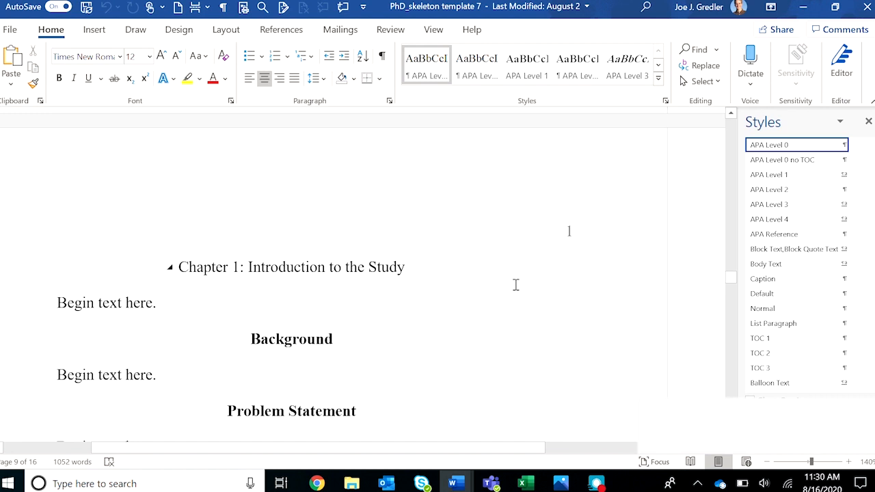
pyautogui.moveTo(314, 273)
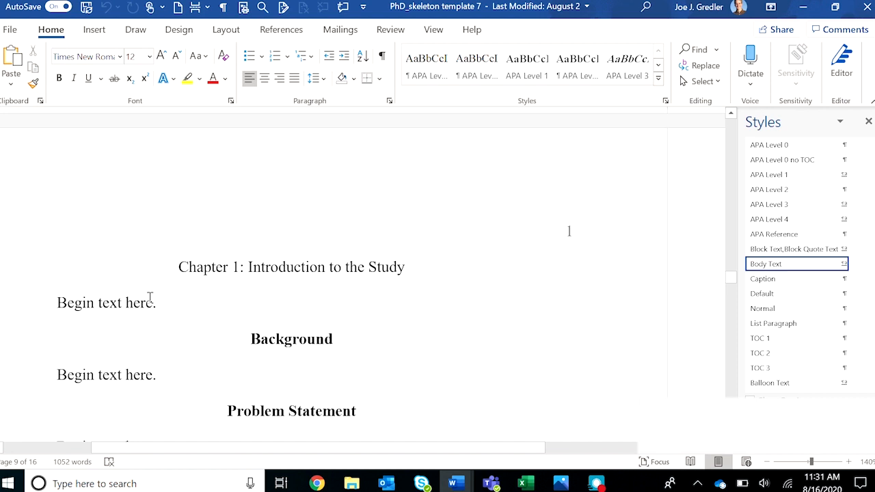
pyautogui.scroll(-3)
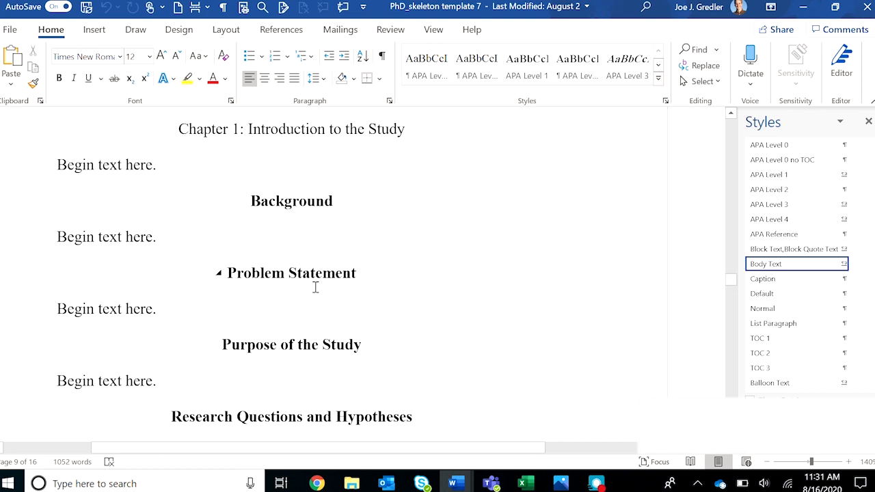
pyautogui.click(291, 199)
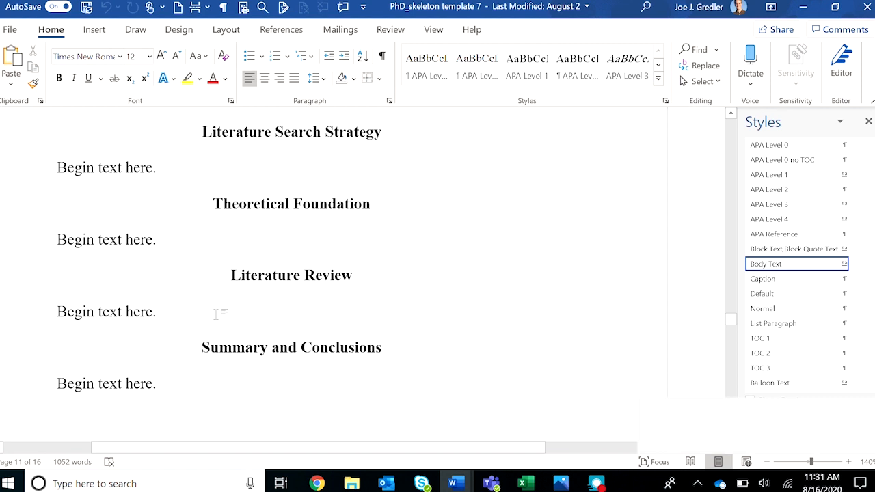
pyautogui.write('New Heading')
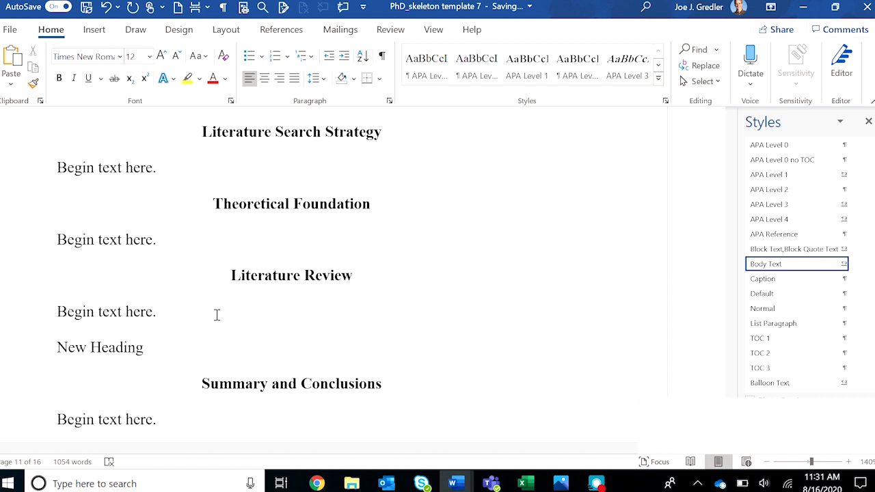
# Select the 'New Heading' line and give it the APA Level 1 style
pyautogui.doubleClick(66, 348)
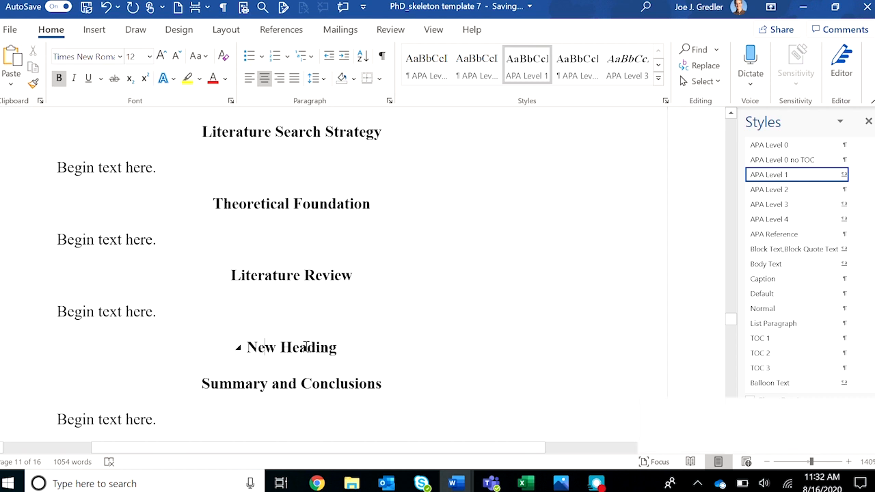
pyautogui.doubleClick(292, 347)
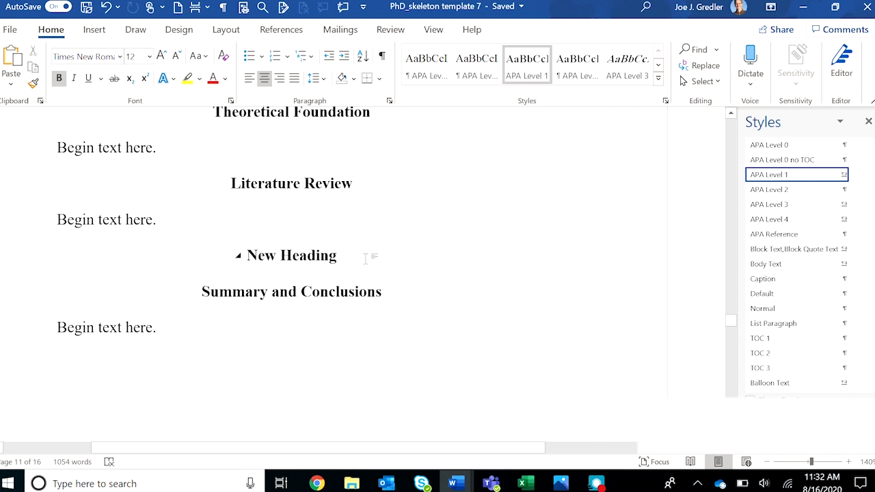
# Add 'Another Heading' below New Heading as an APA Level 2 heading
pyautogui.write('Another Heading')
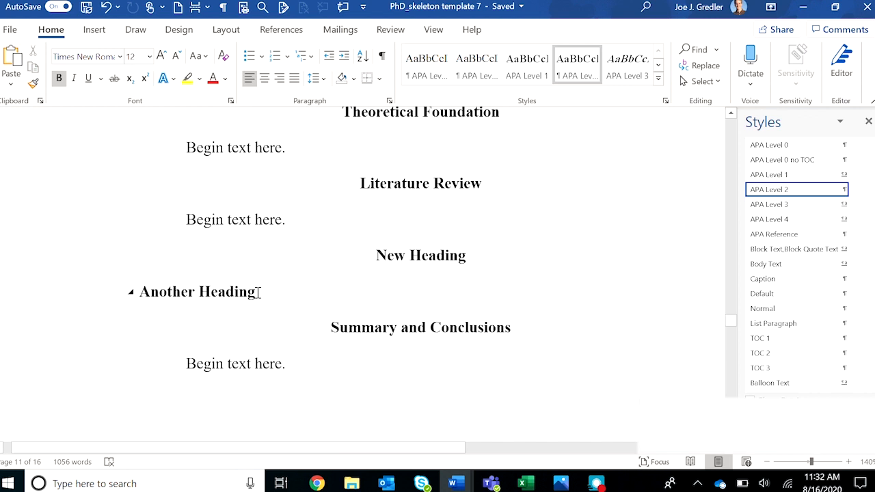
# Add 'A Third Heading' below Another Heading as a bold italic APA Level 3 heading
pyautogui.write('A Third Heading')
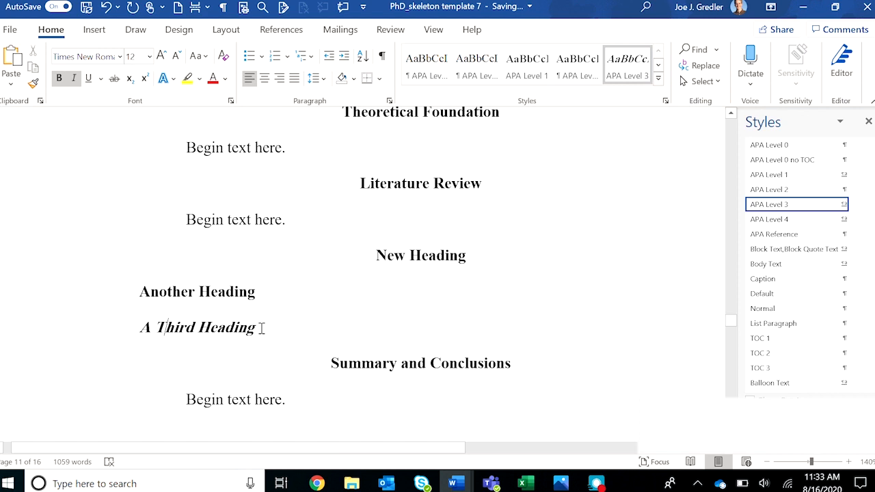
pyautogui.moveTo(769, 219)
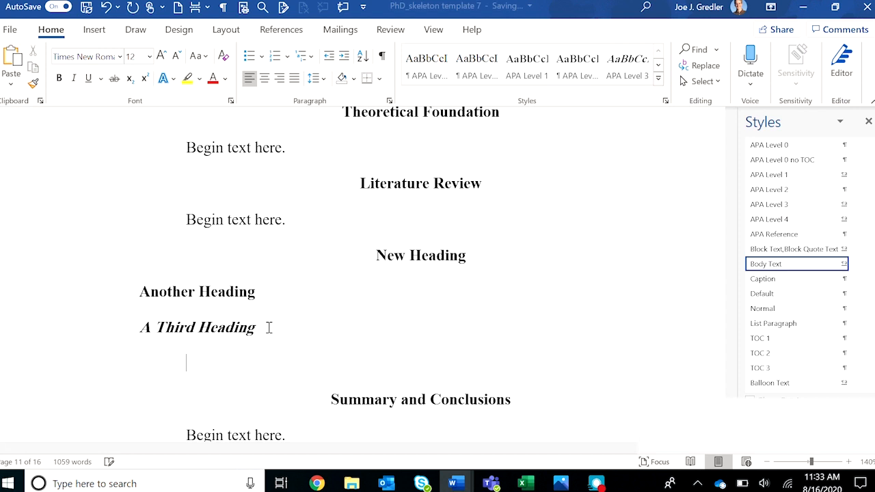
# Begin a new body-text line under A Third Heading reading 'New Headi'
pyautogui.write('New Headi')
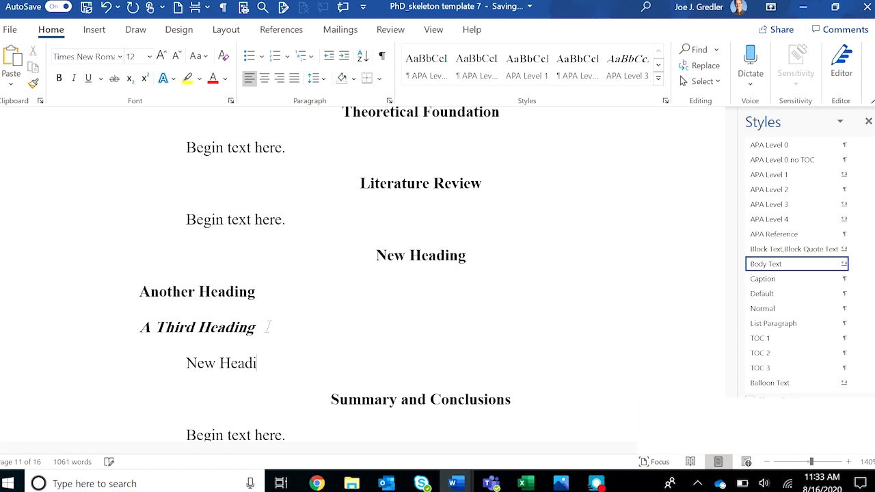